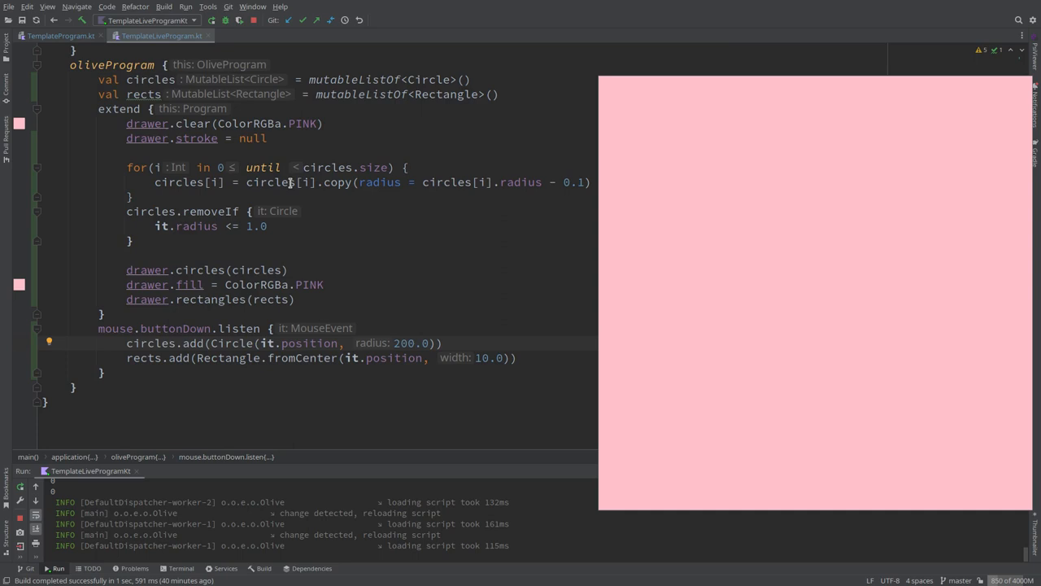
# Spawn three overlapping white circles with square markers on the pink preview canvas
pyautogui.click(761, 183)
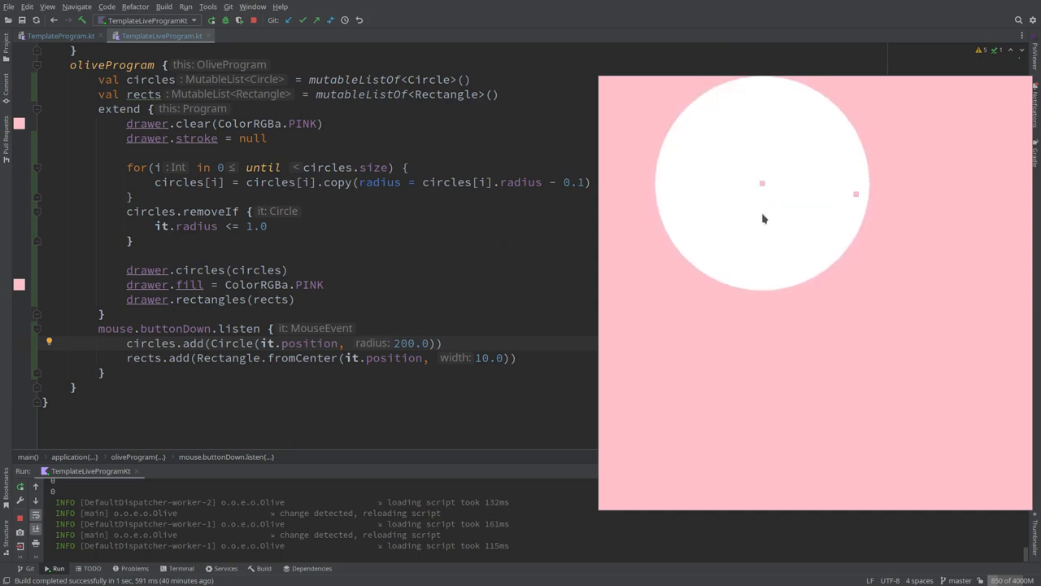
pyautogui.click(859, 246)
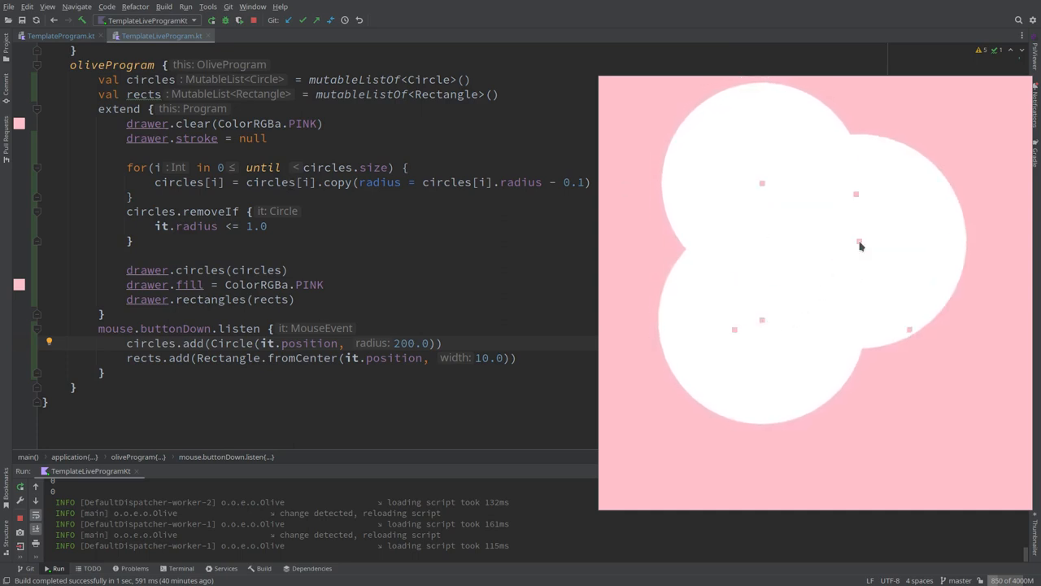
pyautogui.click(943, 371)
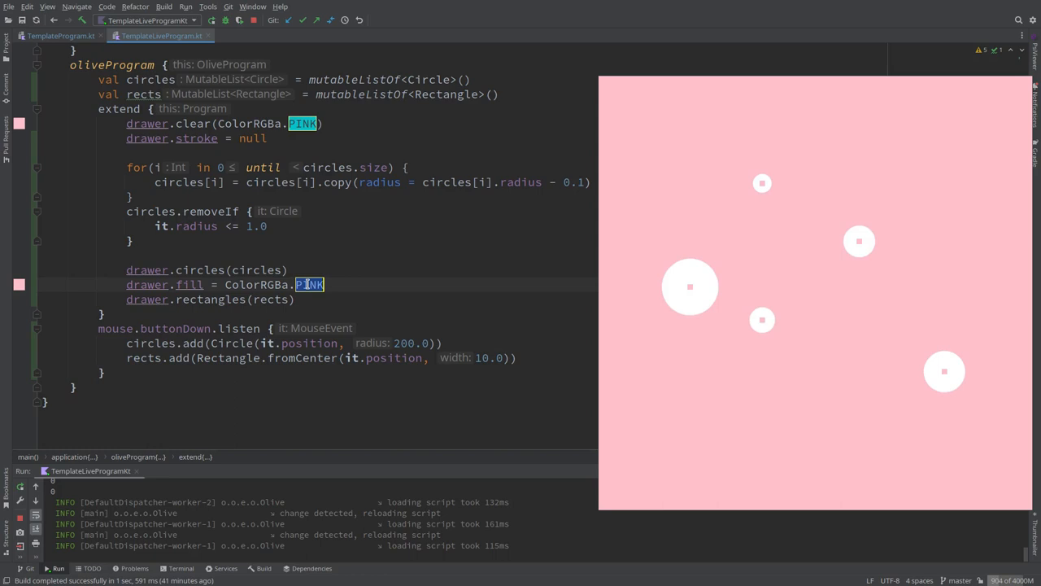
# Change the rectangle fill to ColorRGBa.CYAN and add circles to check the cyan squares
pyautogui.write('CYAN')
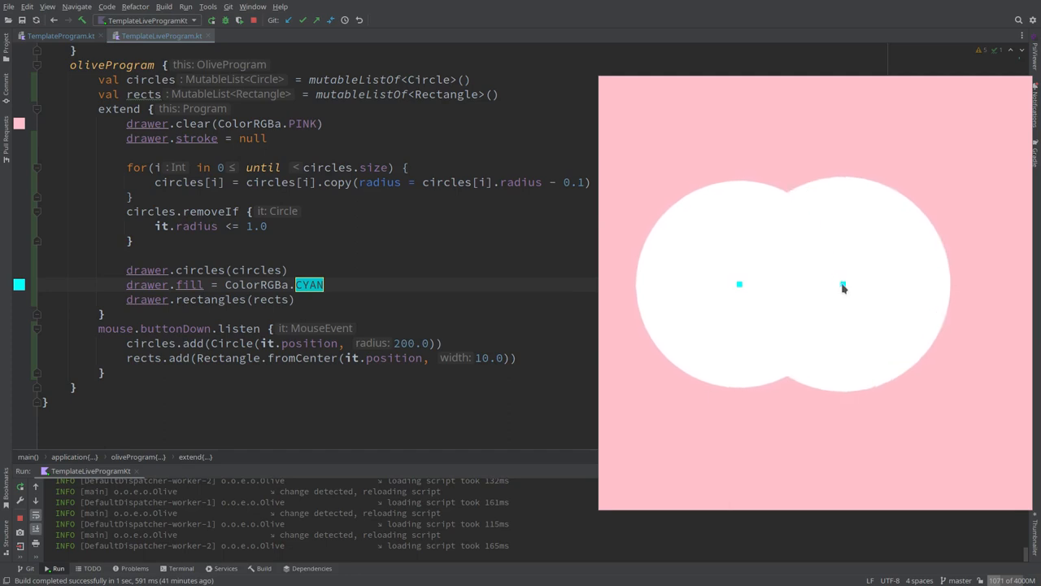
pyautogui.click(795, 191)
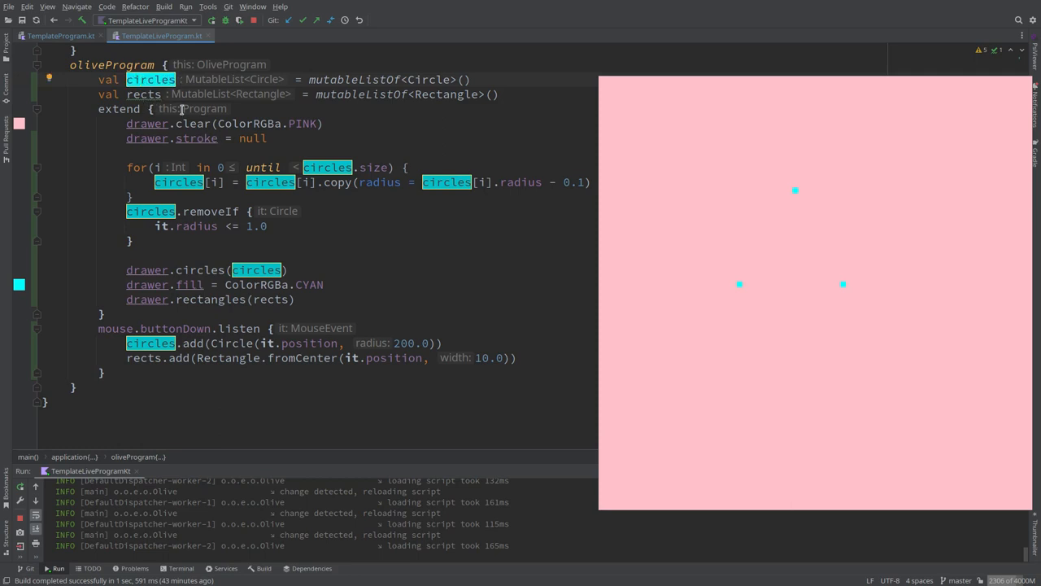
# Rename circles to pairs typed as mutableListOf<Pair<Circle, Rectangle>>()
pyautogui.write('pairs')
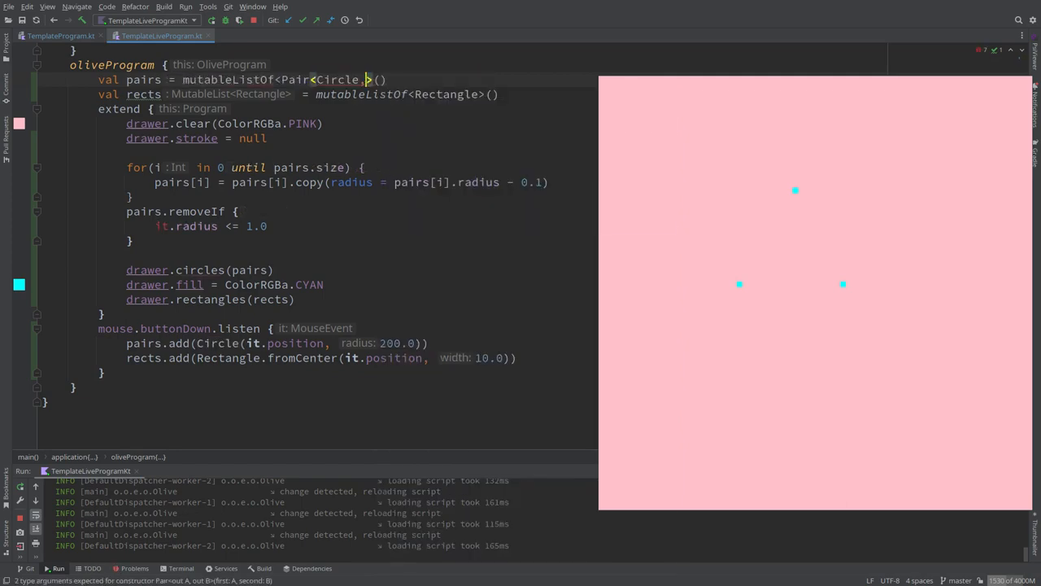
pyautogui.write('Rectangle>')
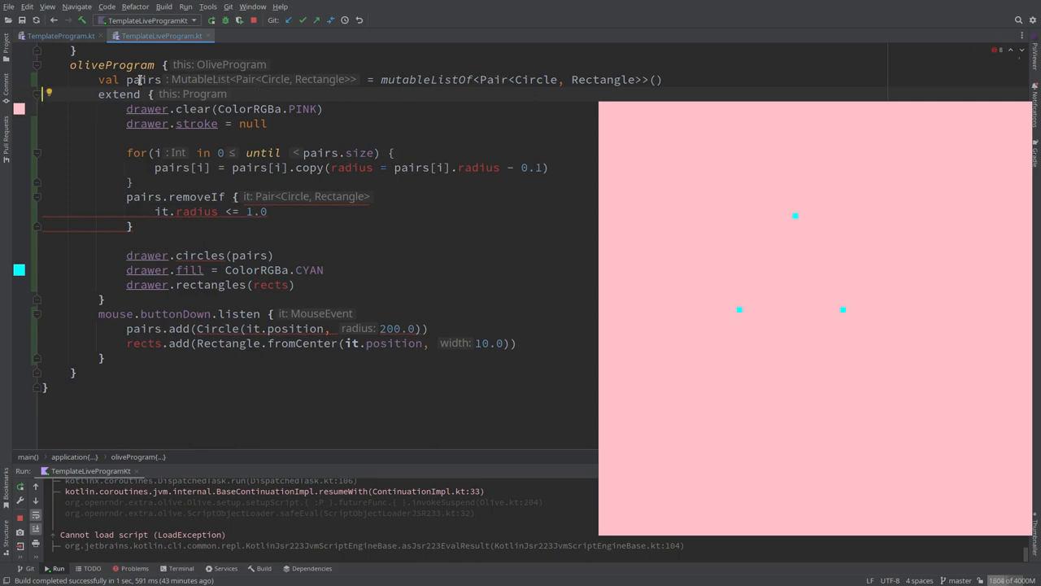
pyautogui.moveTo(143, 78)
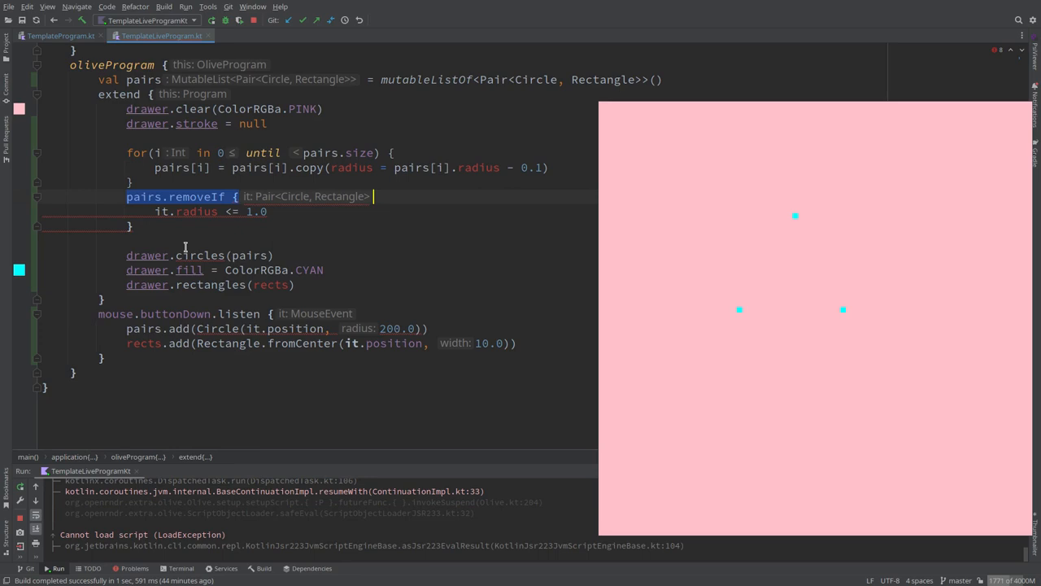
# Change the removeIf condition from it.radius to it.first.radius
pyautogui.click(185, 212)
pyautogui.write('it.')
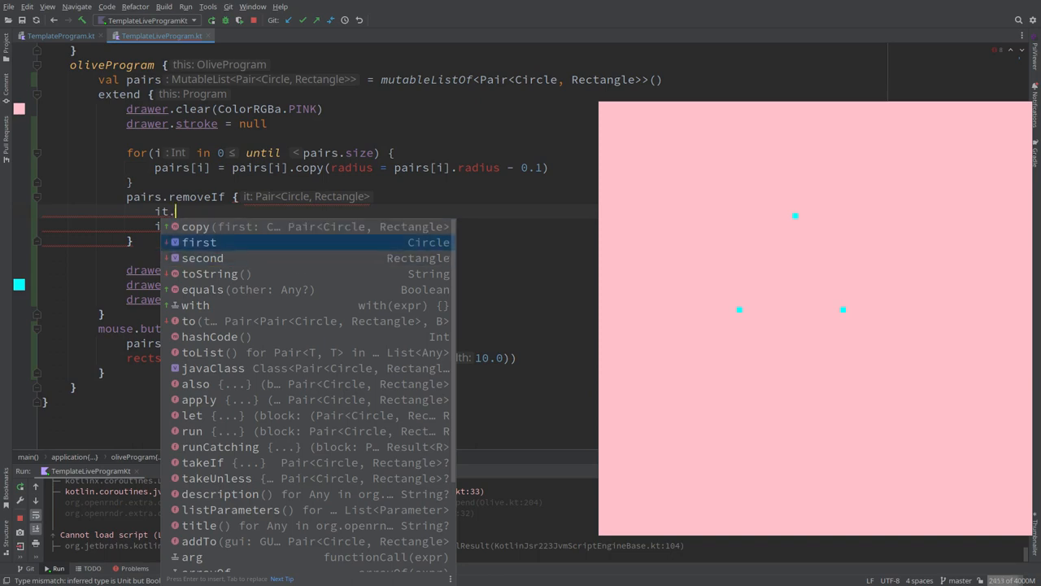
pyautogui.moveTo(426, 243)
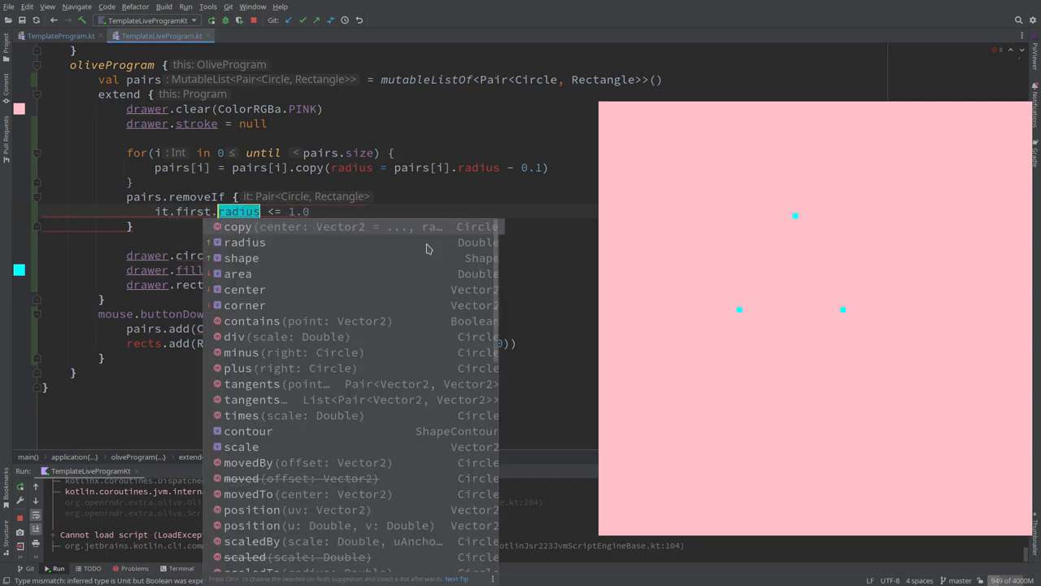
pyautogui.press('Escape')
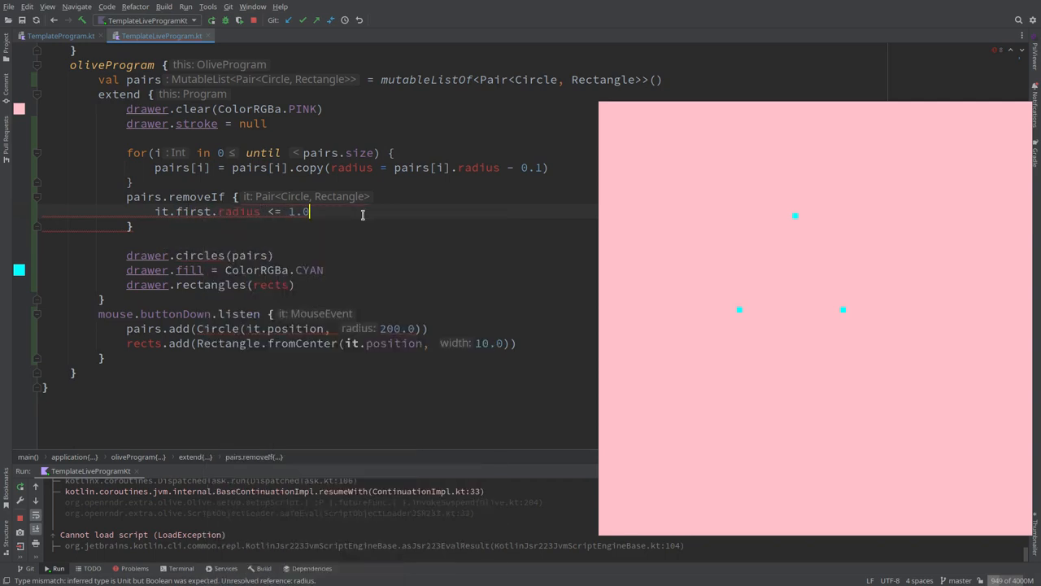
pyautogui.moveTo(236, 212)
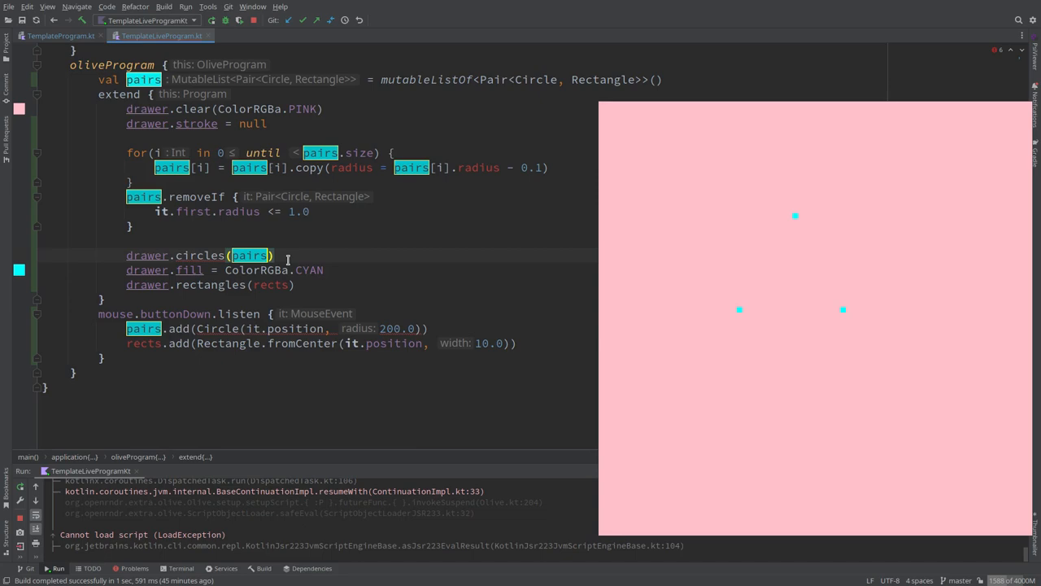
# Draw circles from pairs.map { it.first } and rectangles from pairs.map { it.second }
pyautogui.write('.map {')
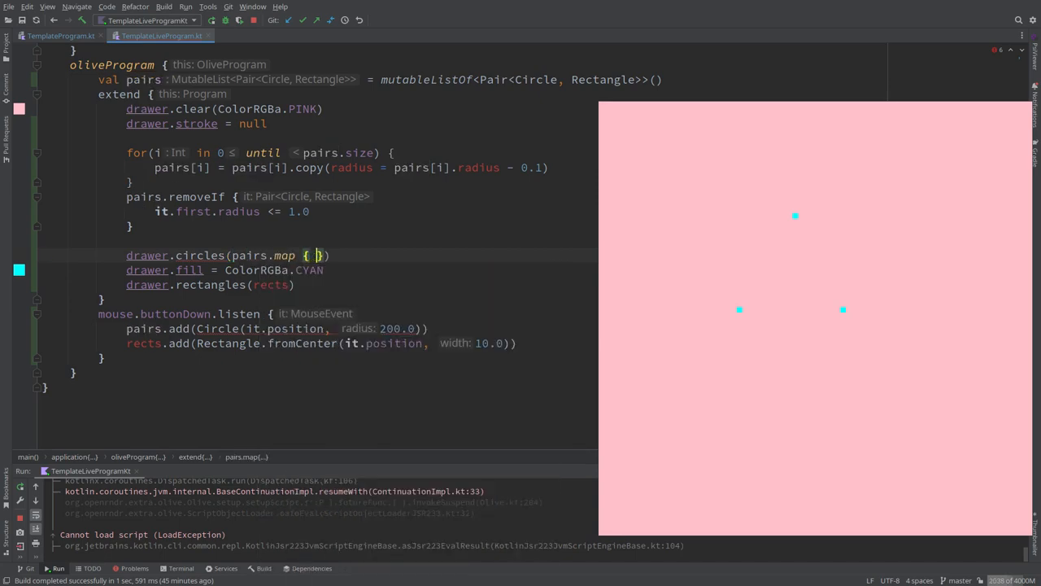
pyautogui.write('it.first')
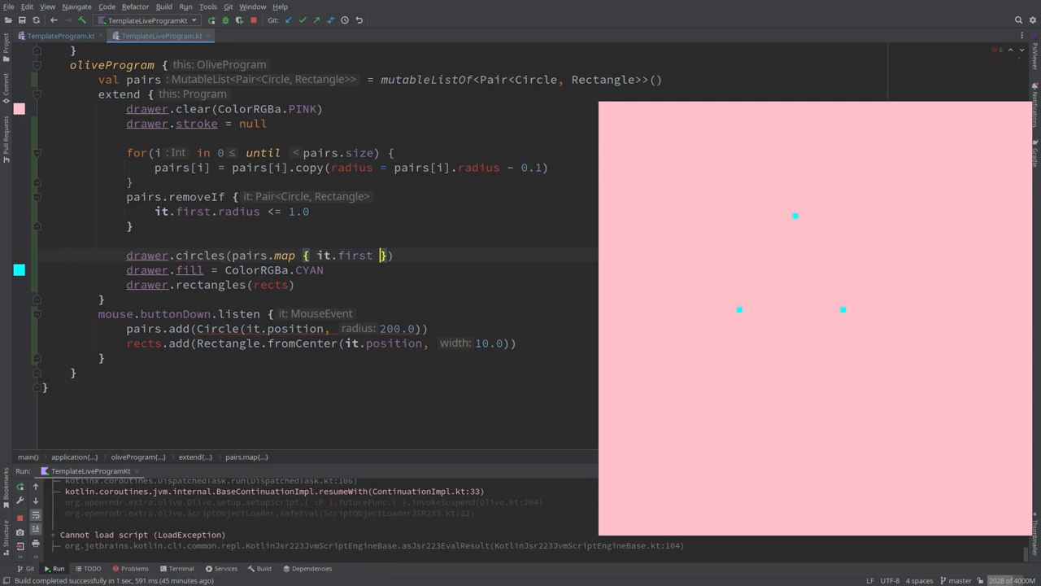
pyautogui.moveTo(248, 253)
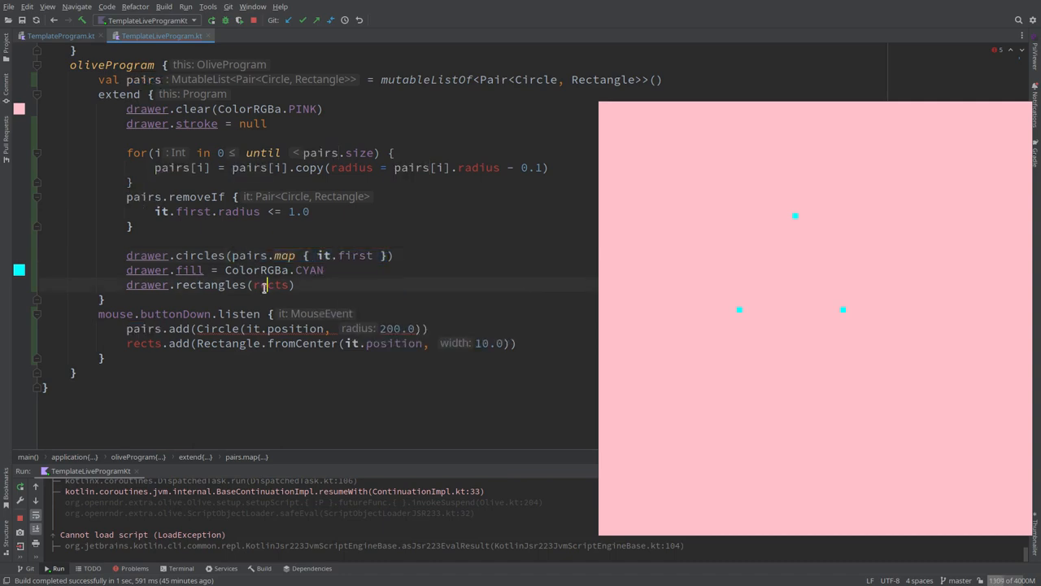
pyautogui.write('pairs.map { it.second')
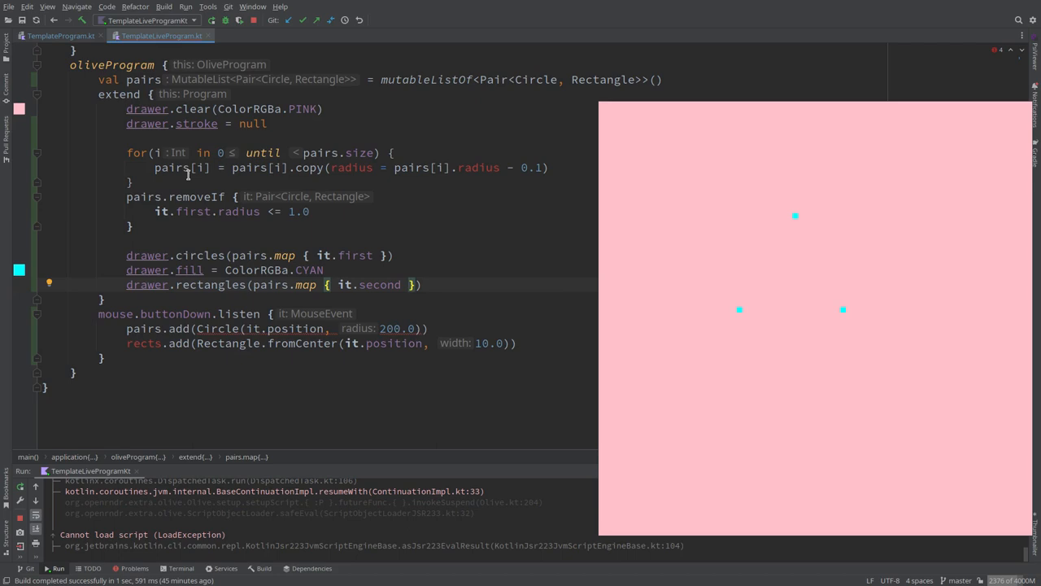
pyautogui.moveTo(176, 167)
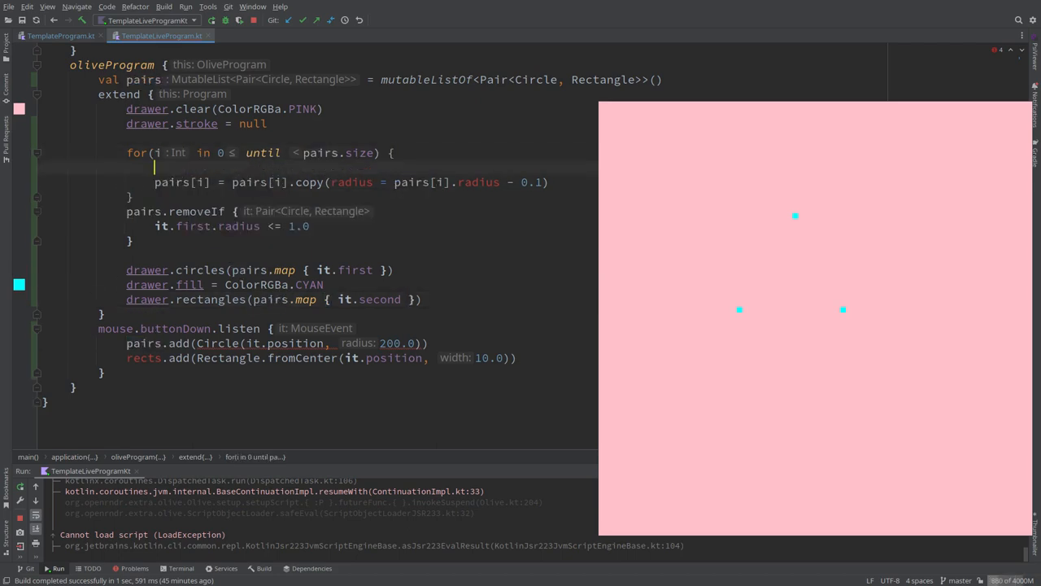
# Add a '// shrinking our circle' comment above the for loop
pyautogui.write('// sh')
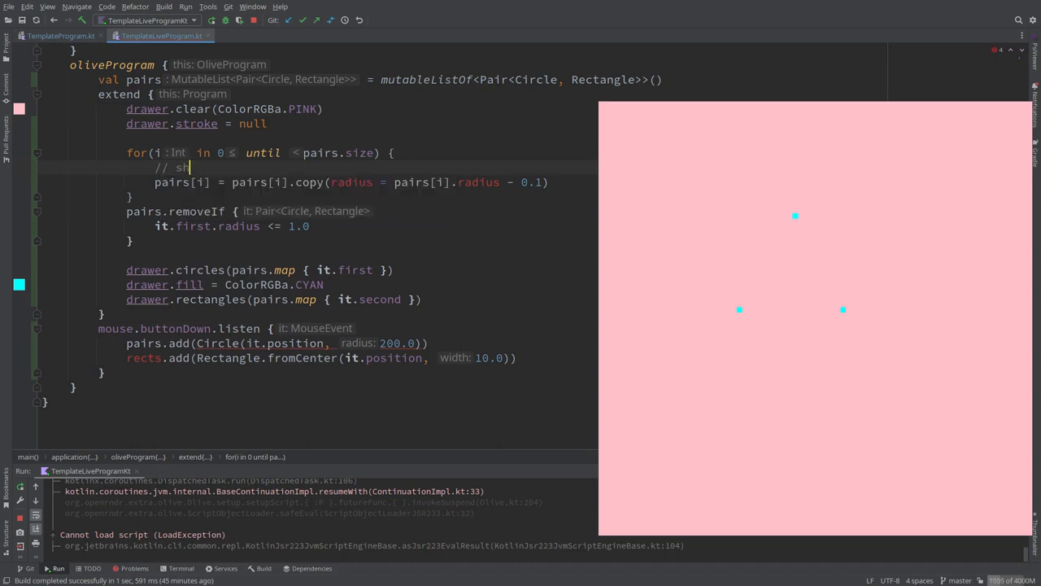
pyautogui.write('hrinking')
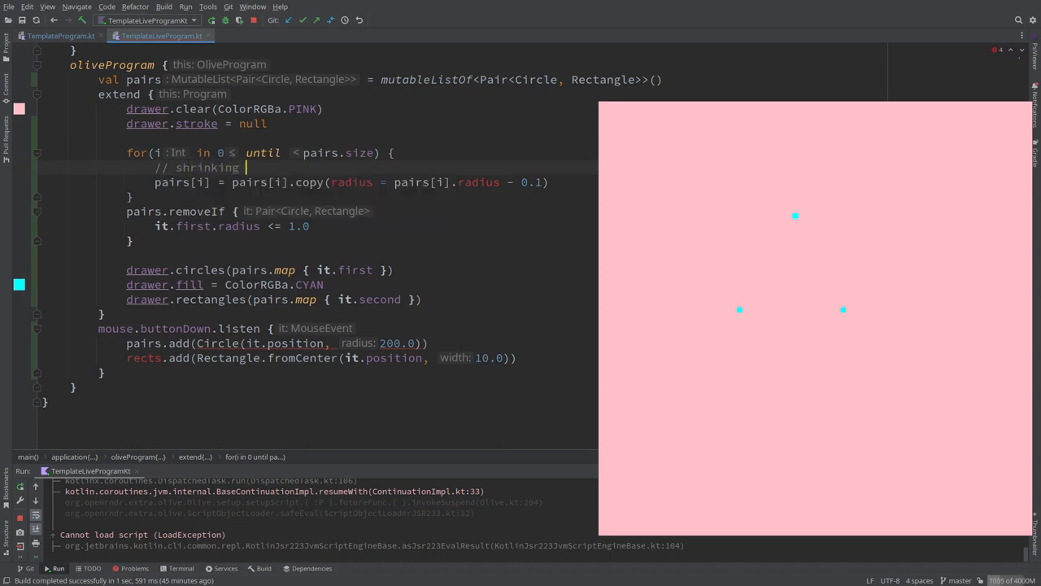
pyautogui.write('our circle')
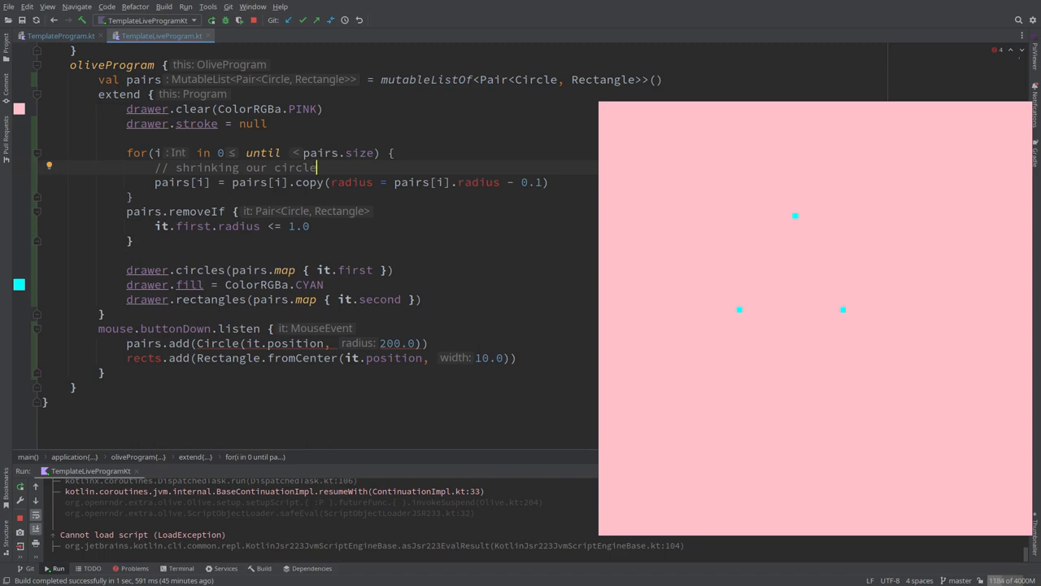
pyautogui.moveTo(276, 168)
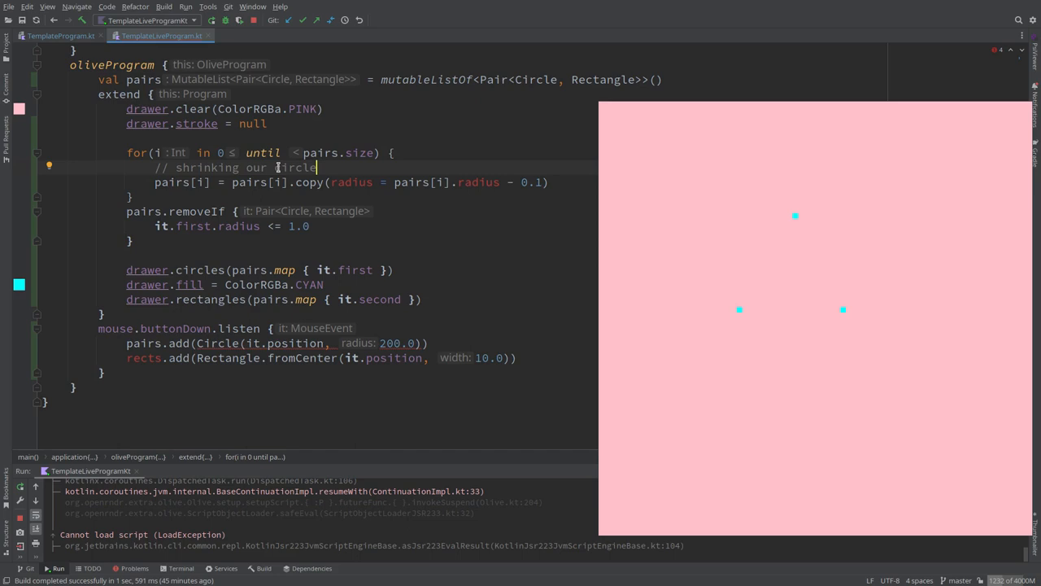
pyautogui.moveTo(305, 177)
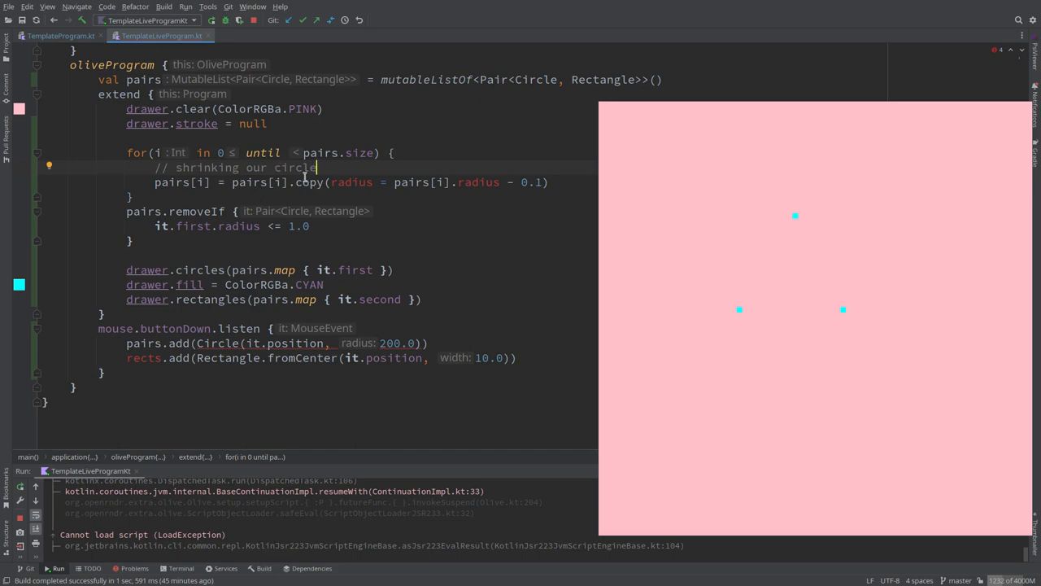
pyautogui.moveTo(313, 168)
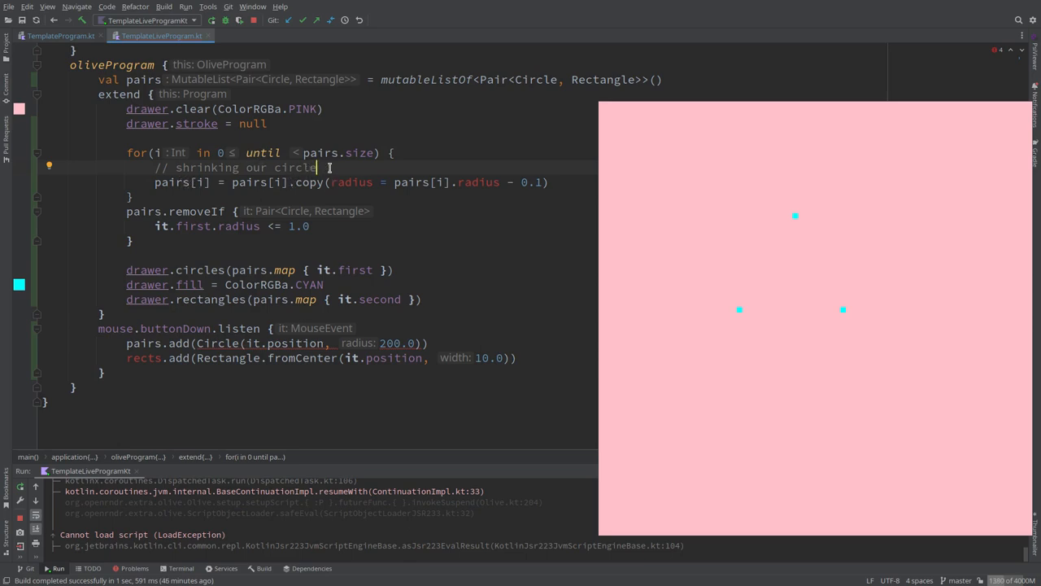
pyautogui.click(221, 182)
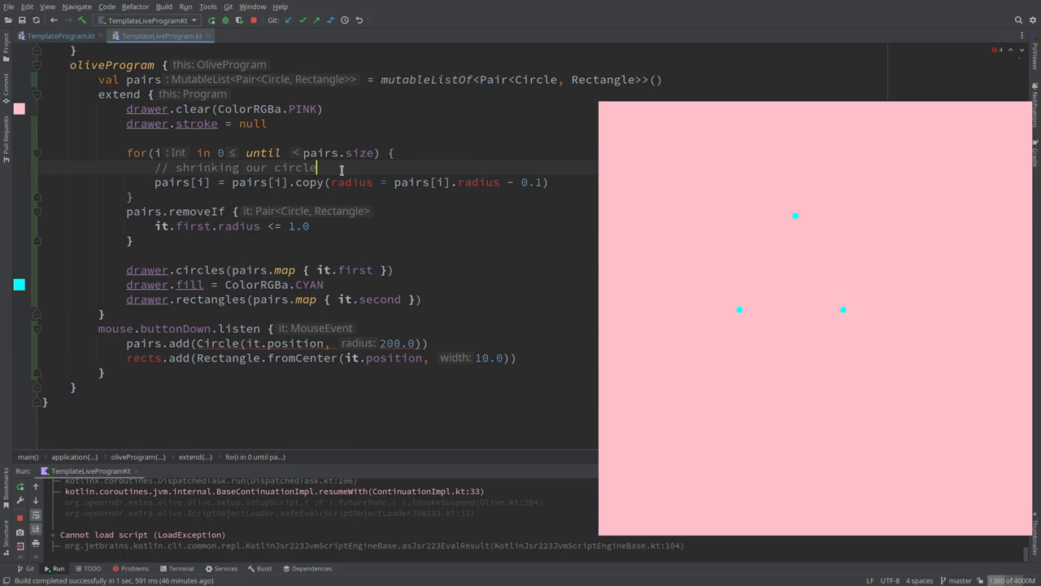
# Store val item = pairs[i] and write pairs[i] = Pair(item.first, item.second)
pyautogui.write('val')
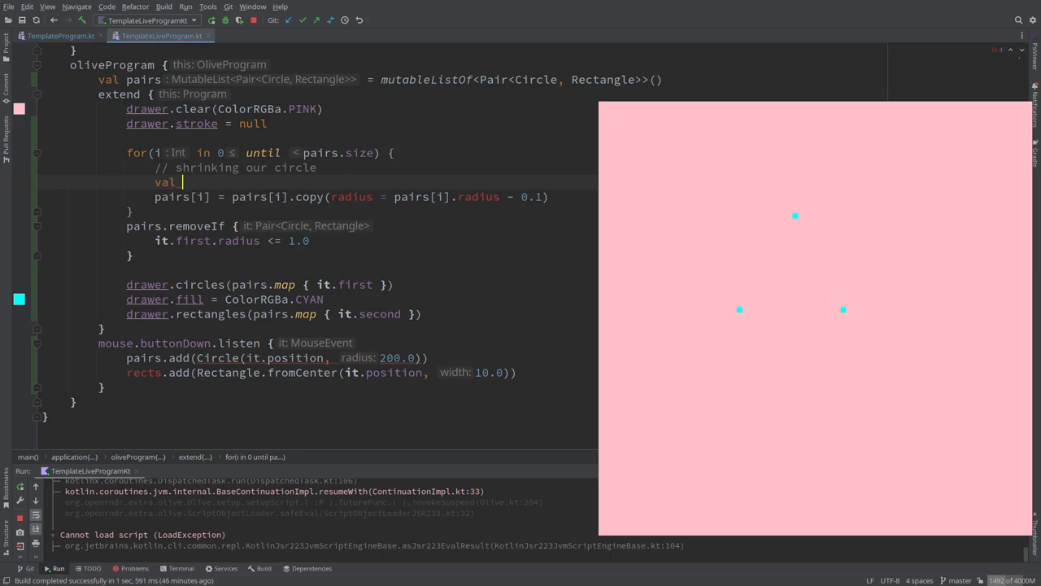
pyautogui.write('pairs[i]')
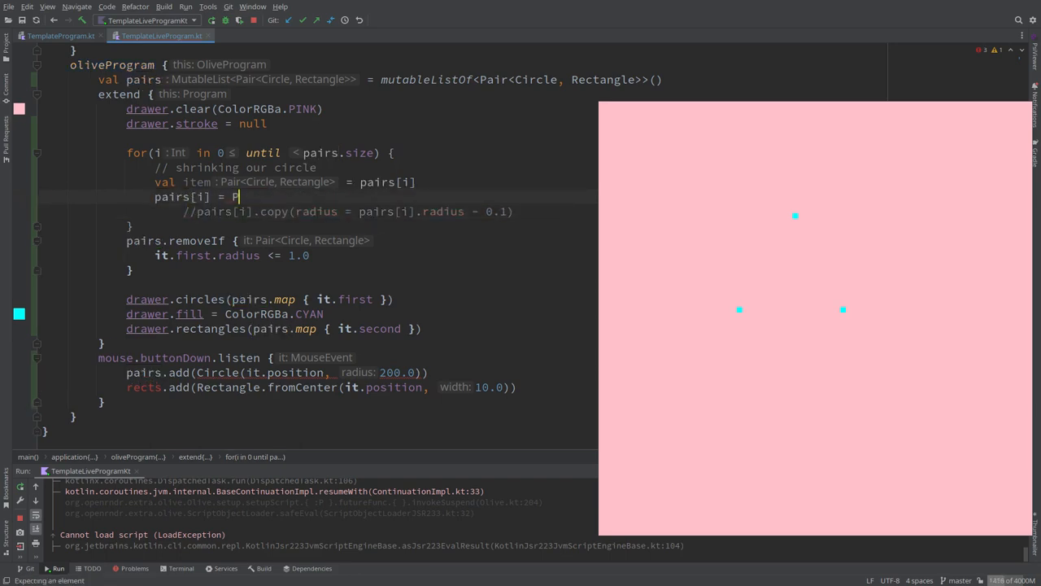
pyautogui.write('Pair')
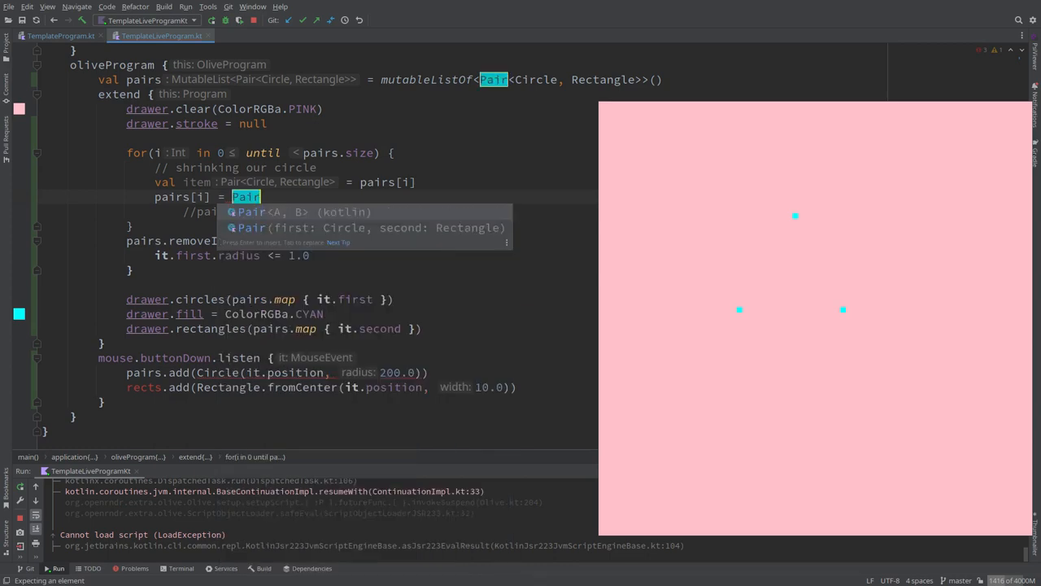
pyautogui.press('Enter')
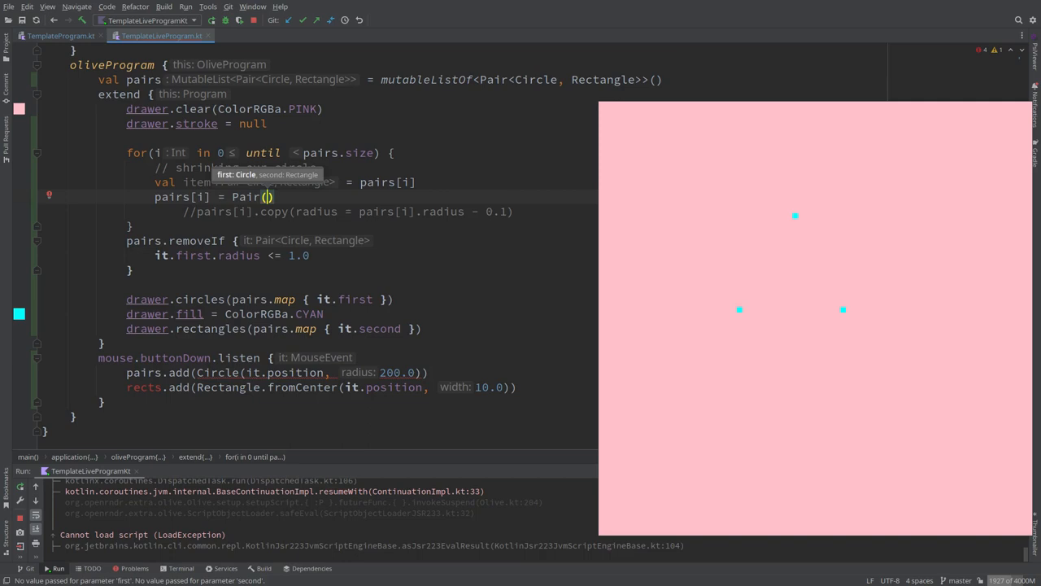
pyautogui.write('it.fi')
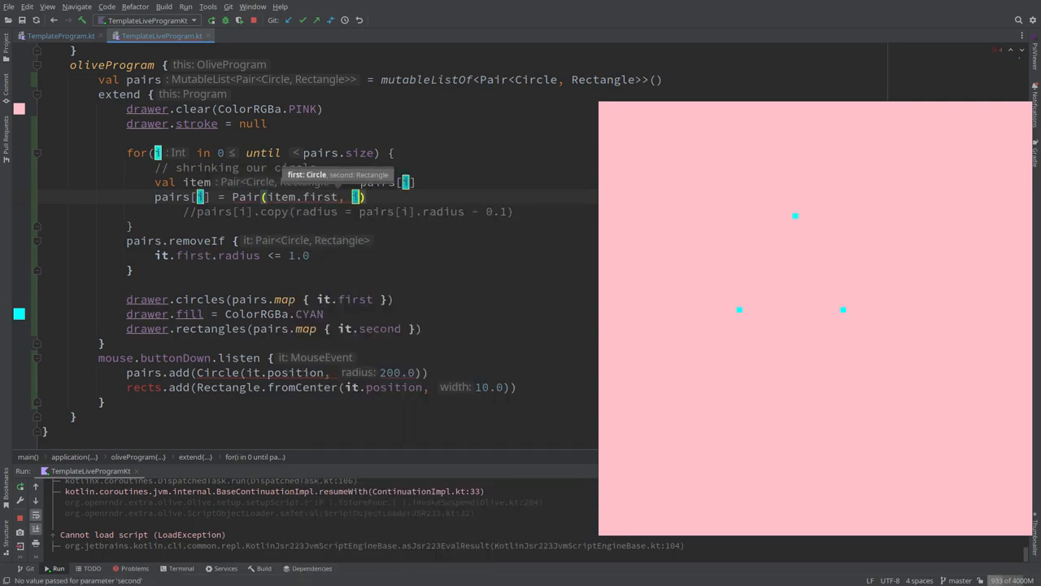
pyautogui.write('item.so')
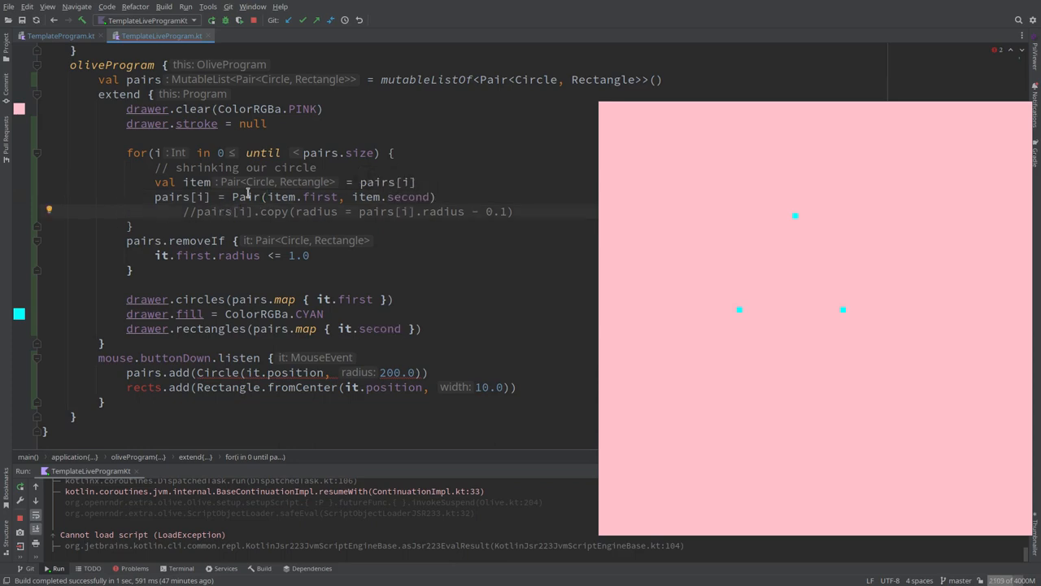
pyautogui.doubleClick(318, 195)
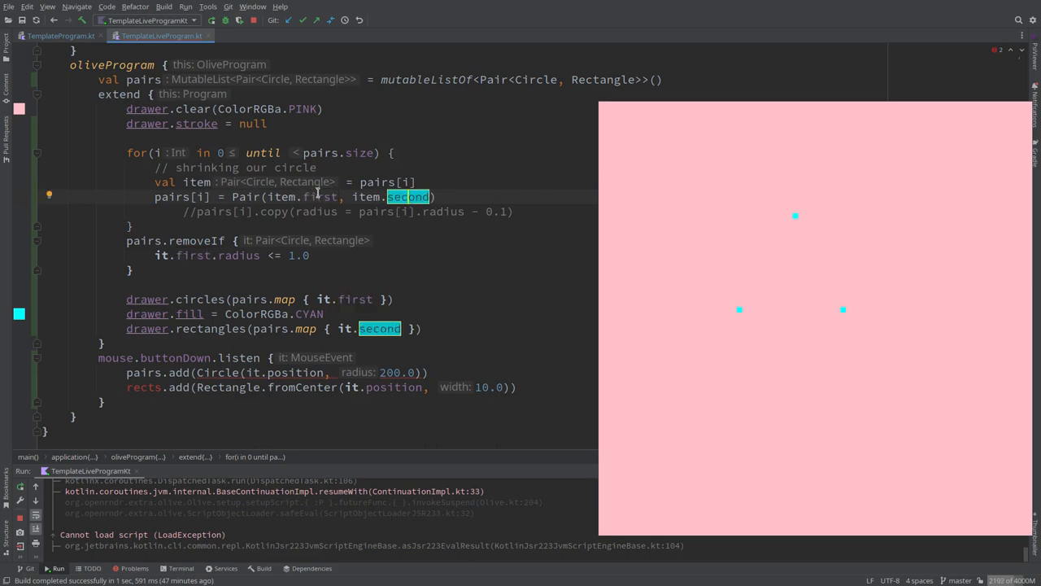
# Add val smallerCircle = item.first.copy(radius reduced by 0.1) and rebuild the pair with Pair(smallerCircle, item.second)
pyautogui.write('v')
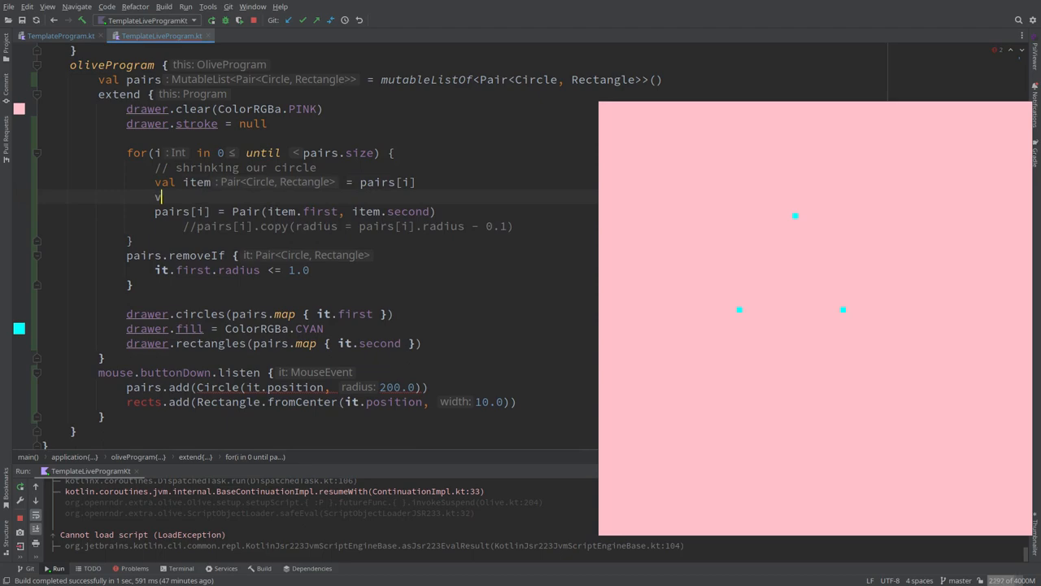
pyautogui.write('smallerCircle =item.first')
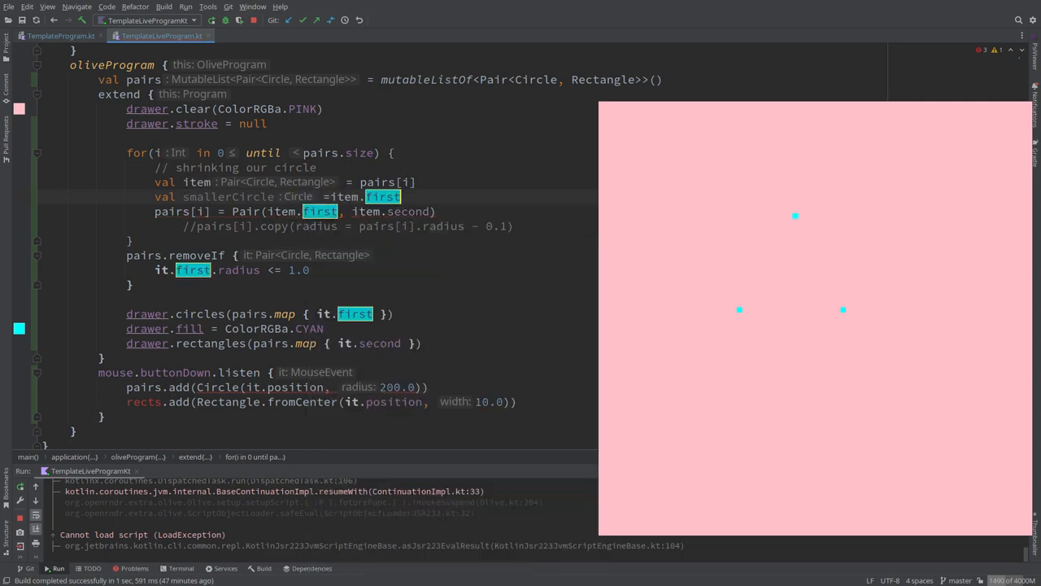
pyautogui.write('copy(')
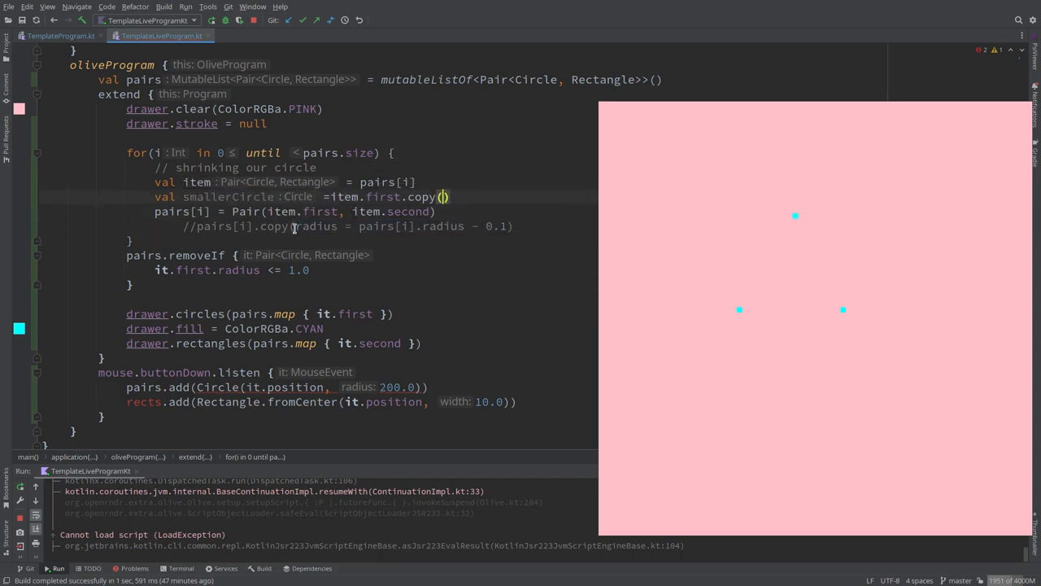
pyautogui.write('radius = pairs[i].radius')
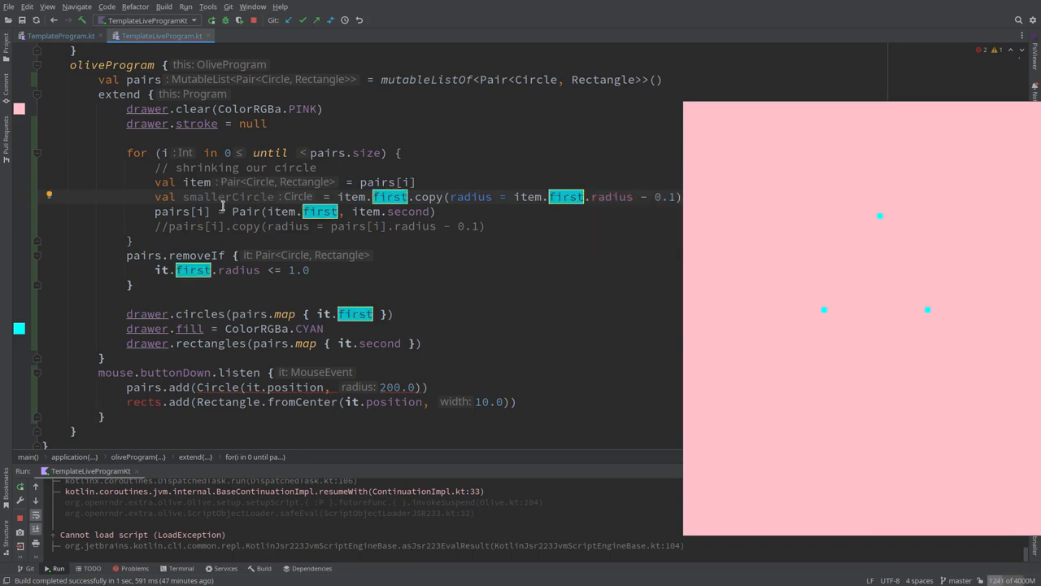
pyautogui.write('smallerCircle')
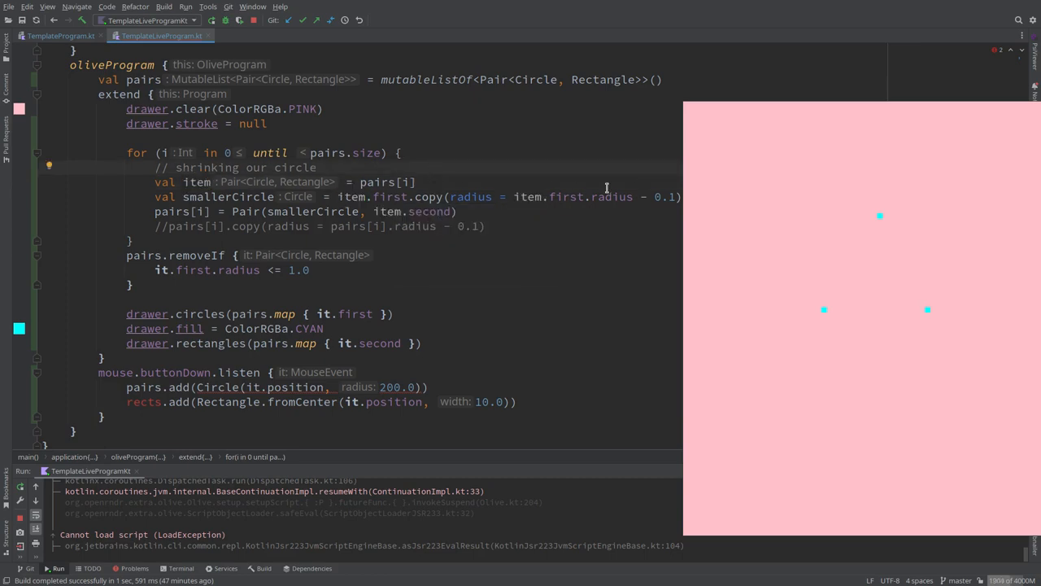
pyautogui.moveTo(768, 194)
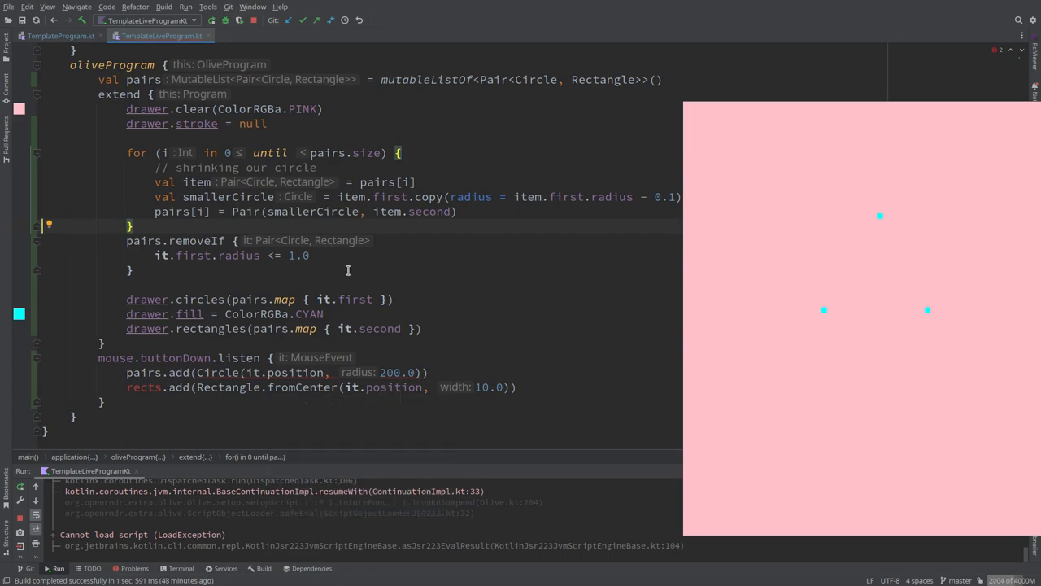
pyautogui.moveTo(349, 371)
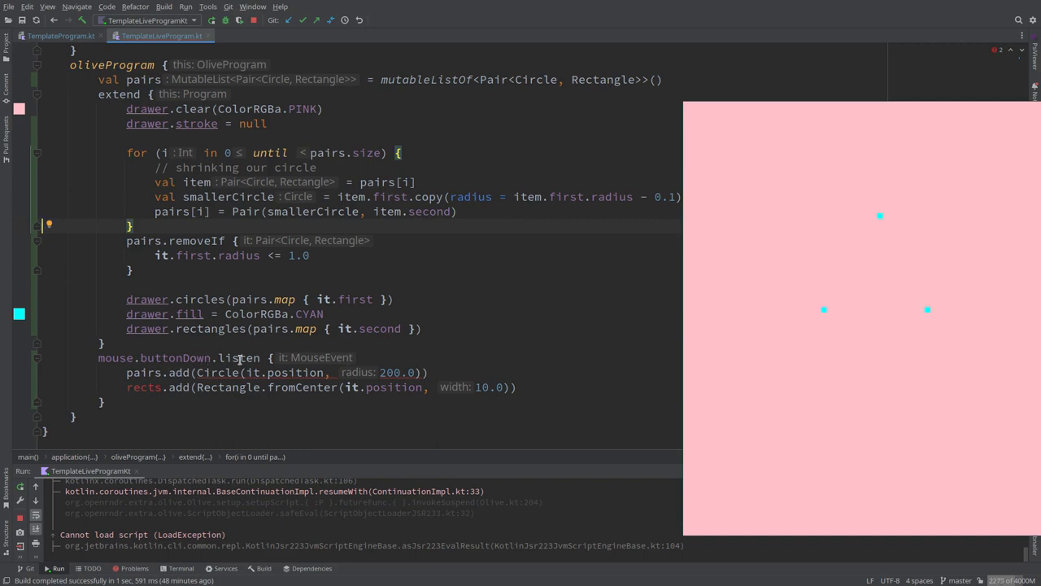
# In buttonDown.listen, create cir = Circle(it.position, 120.0) and call pairs.add(Pair(cir, rect))
pyautogui.doubleClick(238, 358)
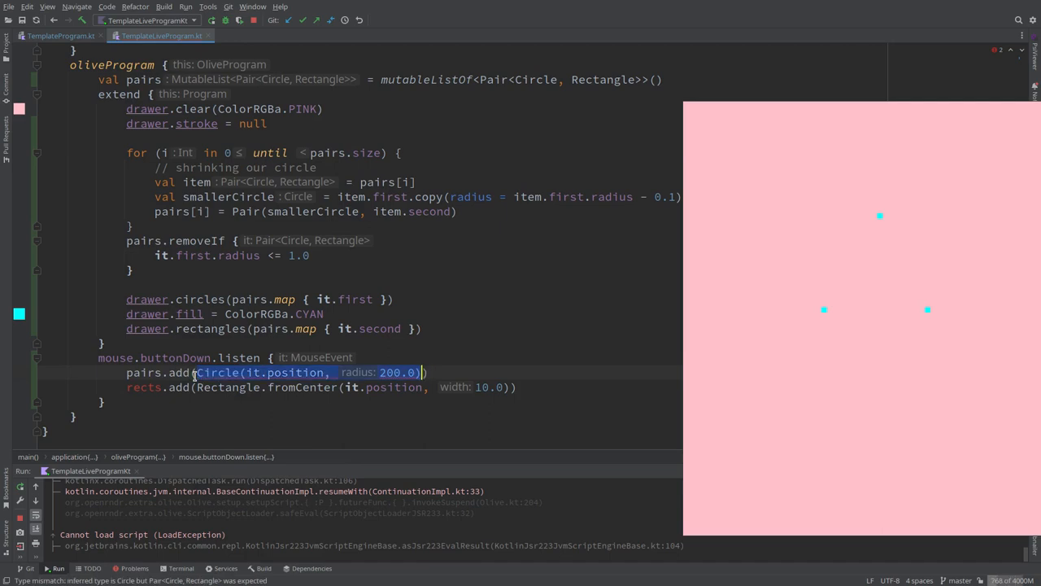
pyautogui.press('Delete')
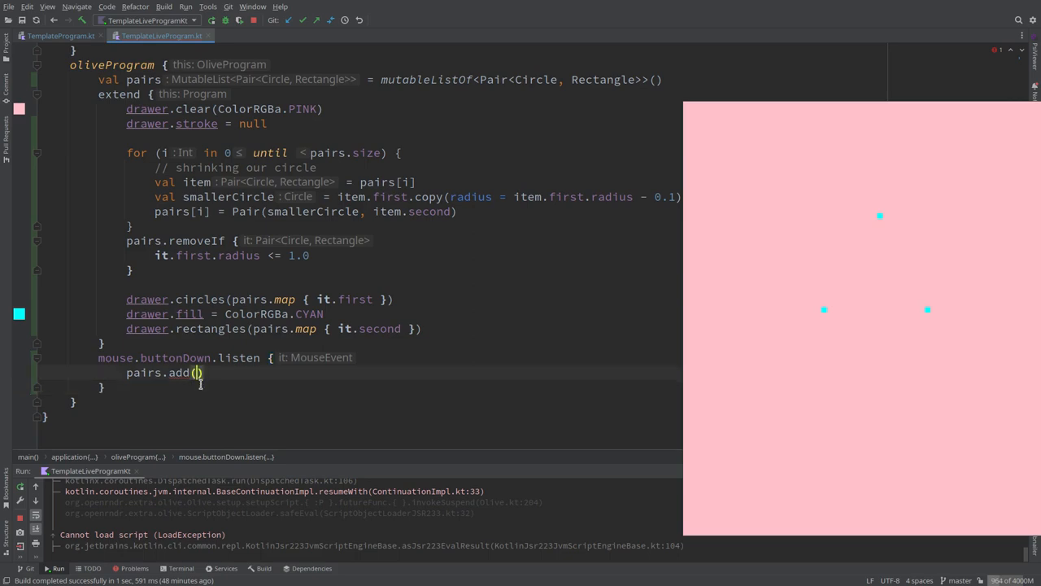
pyautogui.write('Pair(')
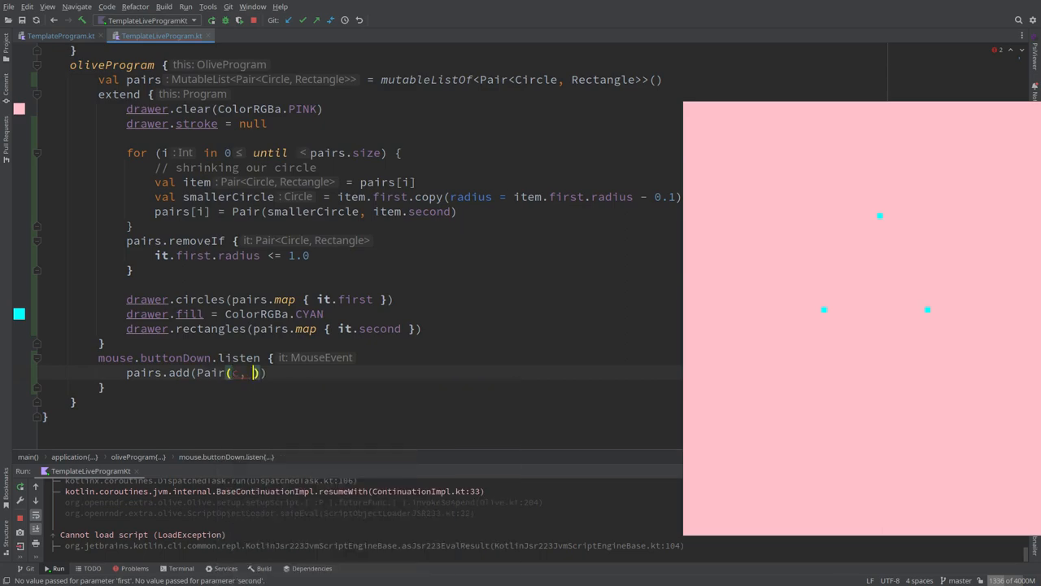
pyautogui.write('ir')
pyautogui.write('val cir = ')
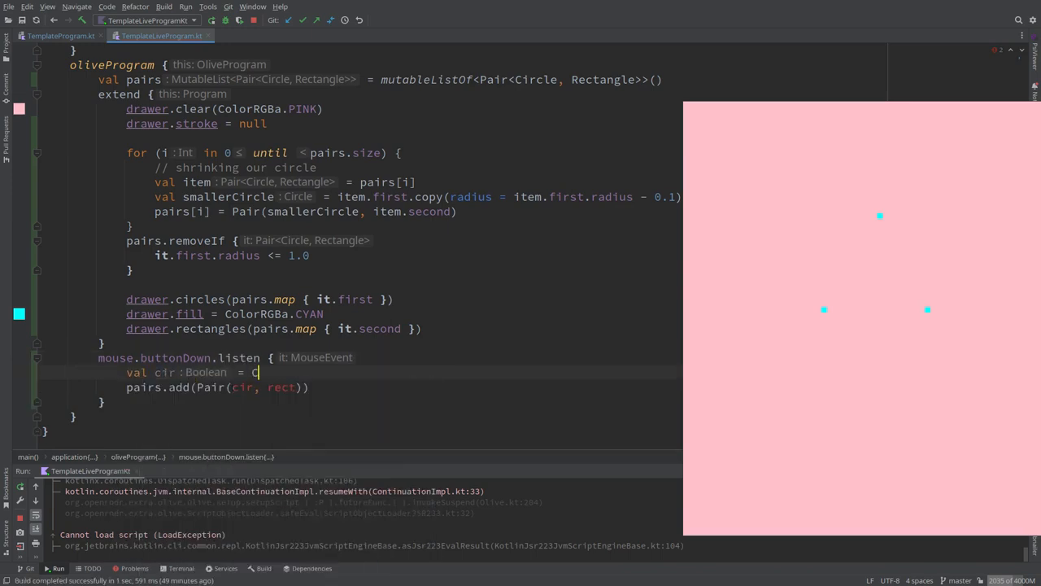
pyautogui.write('Circle()')
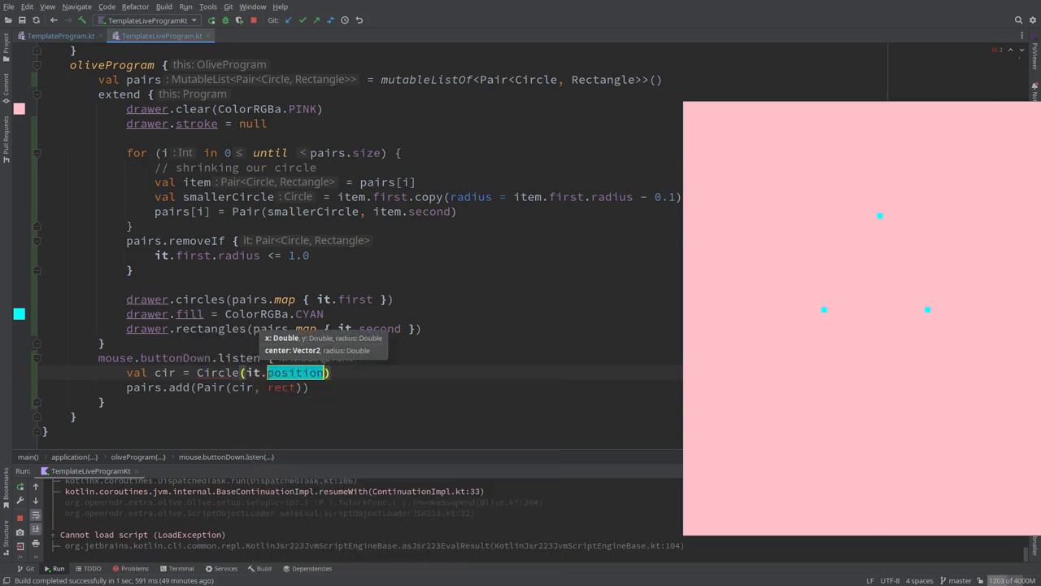
pyautogui.write(', radius: 1')
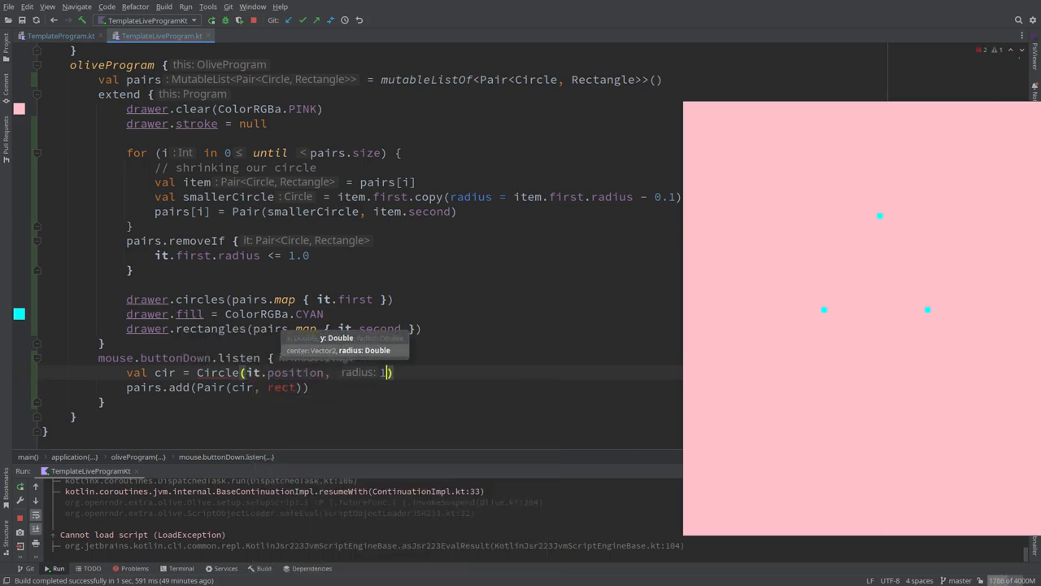
pyautogui.write('20.0')
pyautogui.write('val rect =')
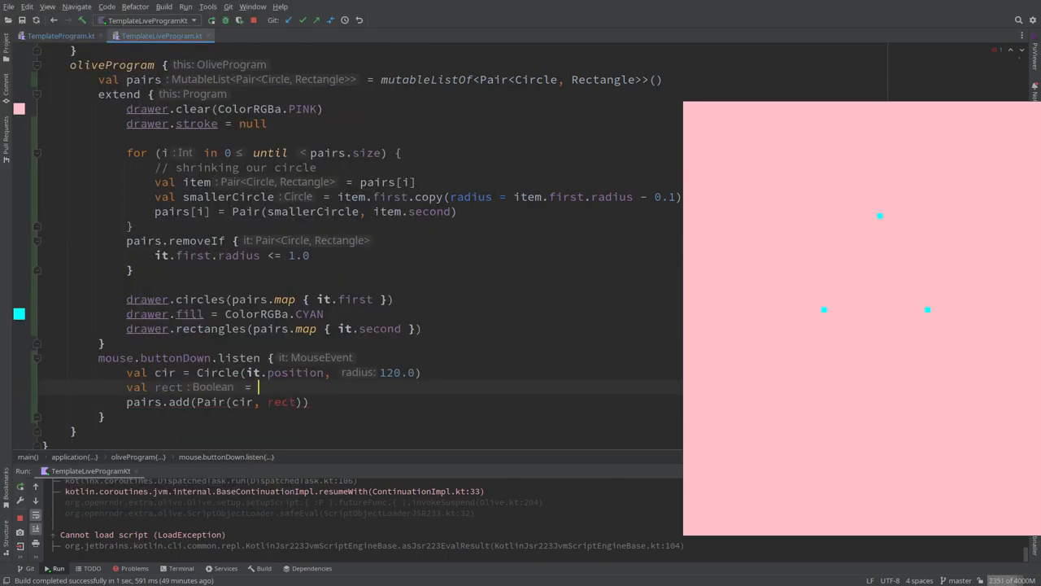
# Create rect = Rectangle.fromCenter(it.position, 20.0) and add two circle-square pairs on the canvas
pyautogui.write('Rectangle.fromCenter()')
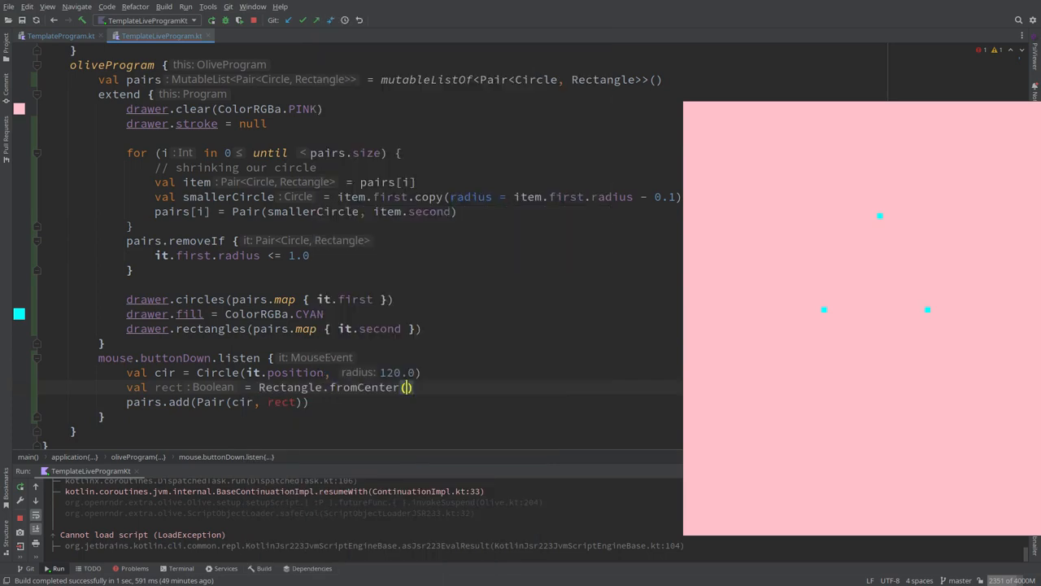
pyautogui.write('it.pos')
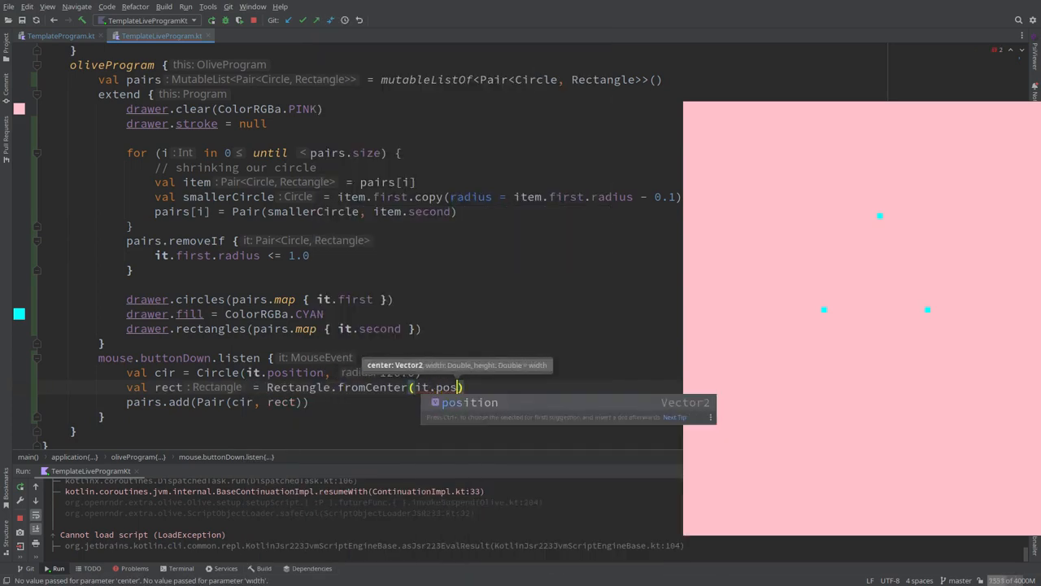
pyautogui.write(', 20.0')
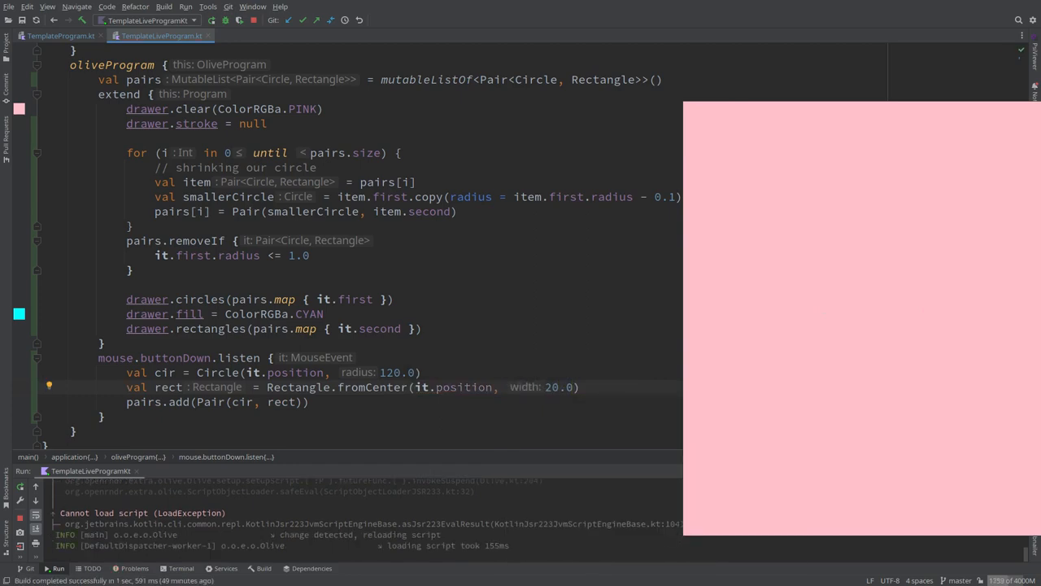
pyautogui.click(804, 171)
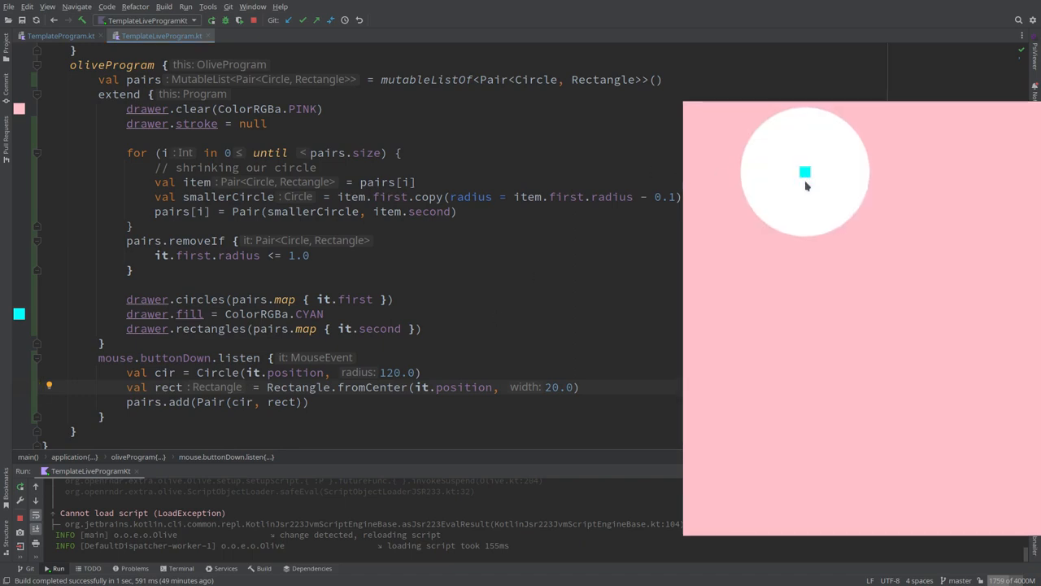
pyautogui.click(805, 371)
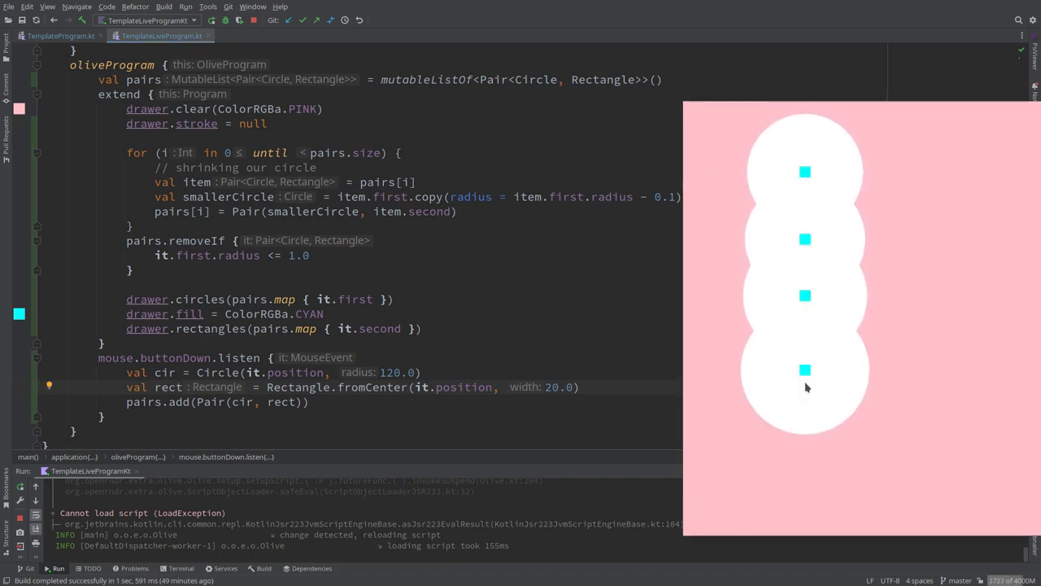